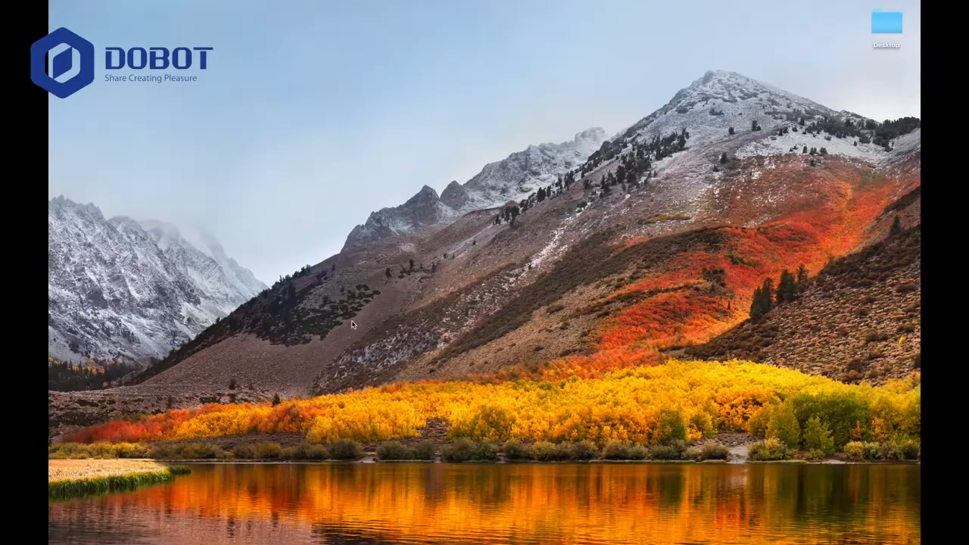
pyautogui.moveTo(325, 333)
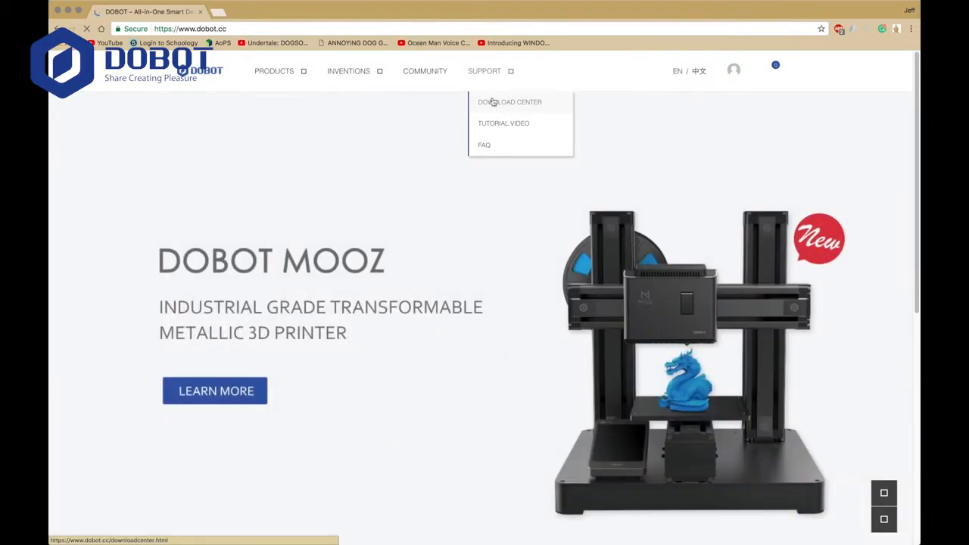
# From the Download Center page, start downloading the DobotStudio Mac v1.4.12 installer.
pyautogui.click(509, 102)
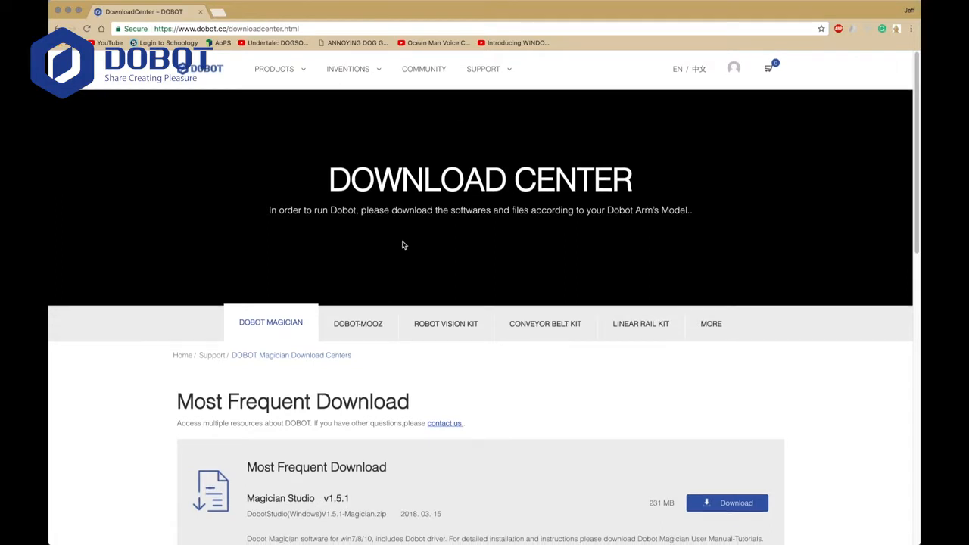
pyautogui.scroll(-3)
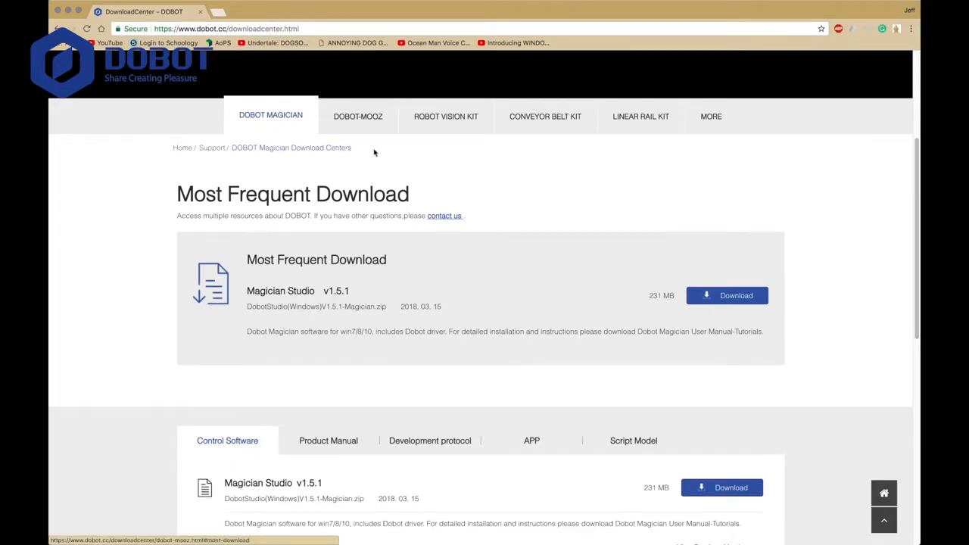
pyautogui.scroll(-3)
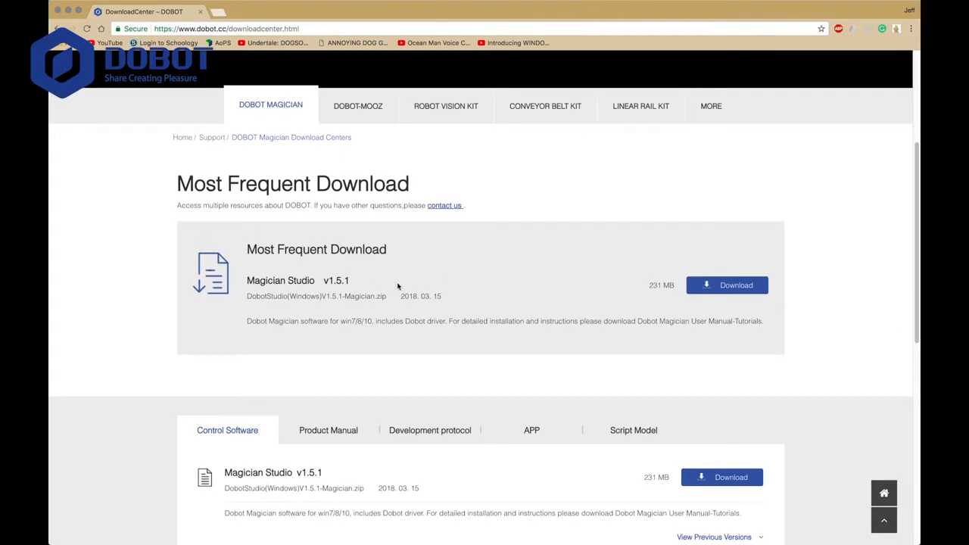
pyautogui.moveTo(293, 270)
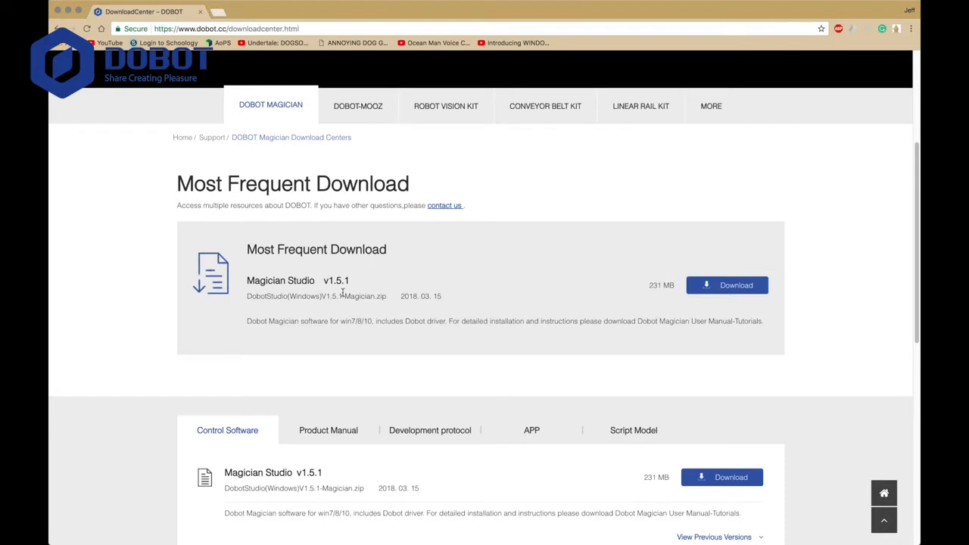
pyautogui.scroll(-3)
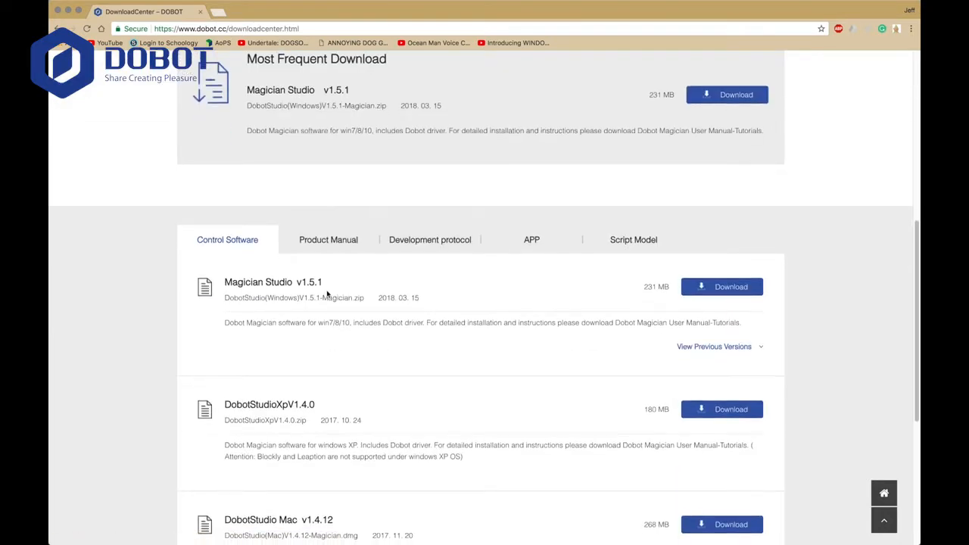
pyautogui.scroll(-3)
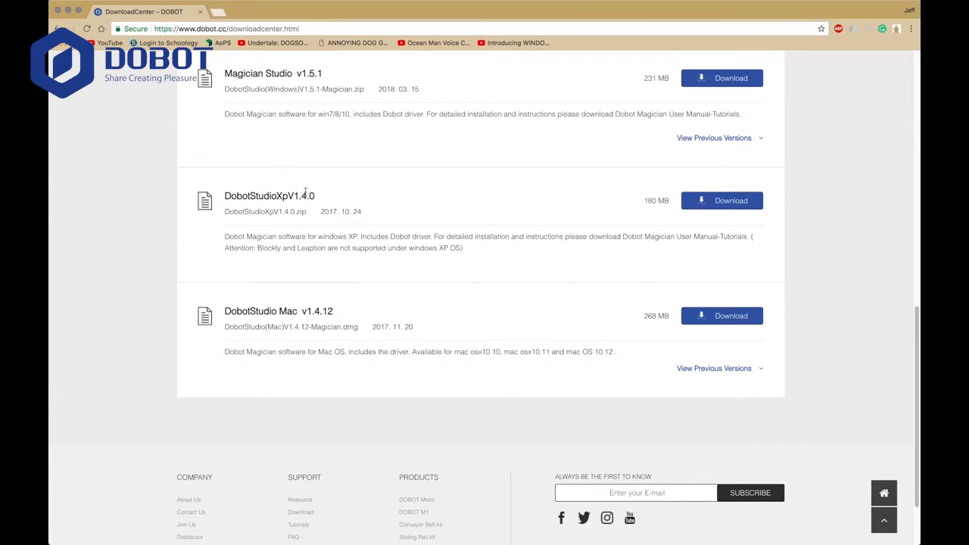
pyautogui.moveTo(397, 324)
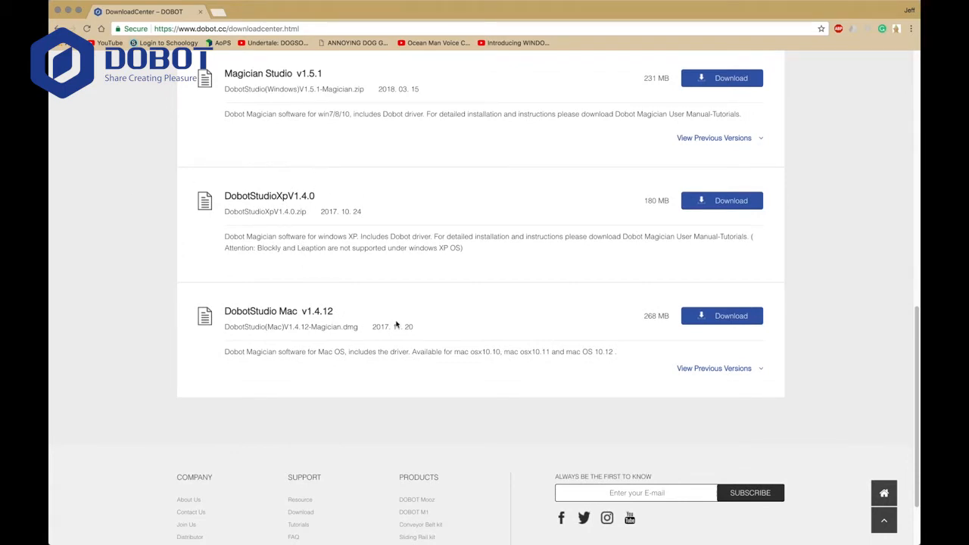
pyautogui.click(723, 317)
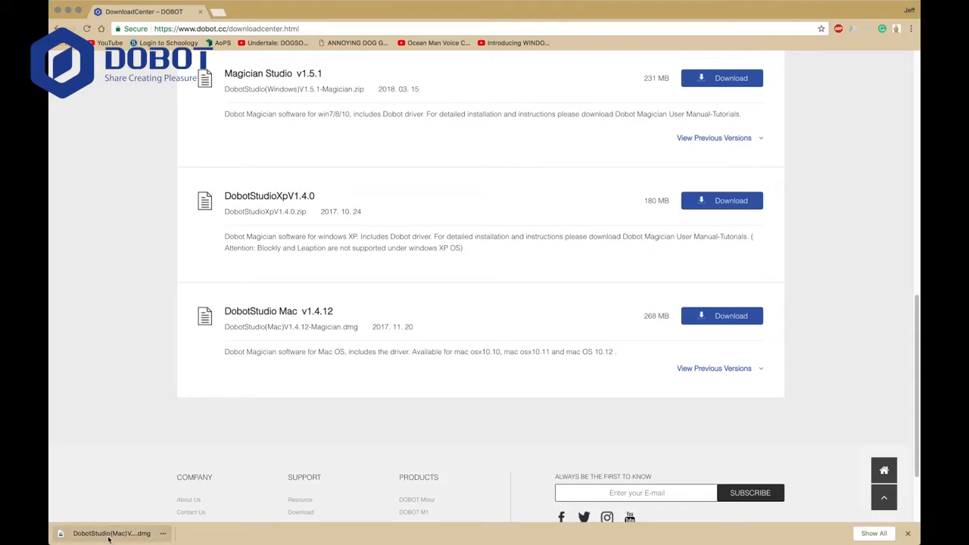
# Mount the downloaded DobotStudioSetup .dmg and drag DobotStudio into the Applications folder.
pyautogui.click(106, 534)
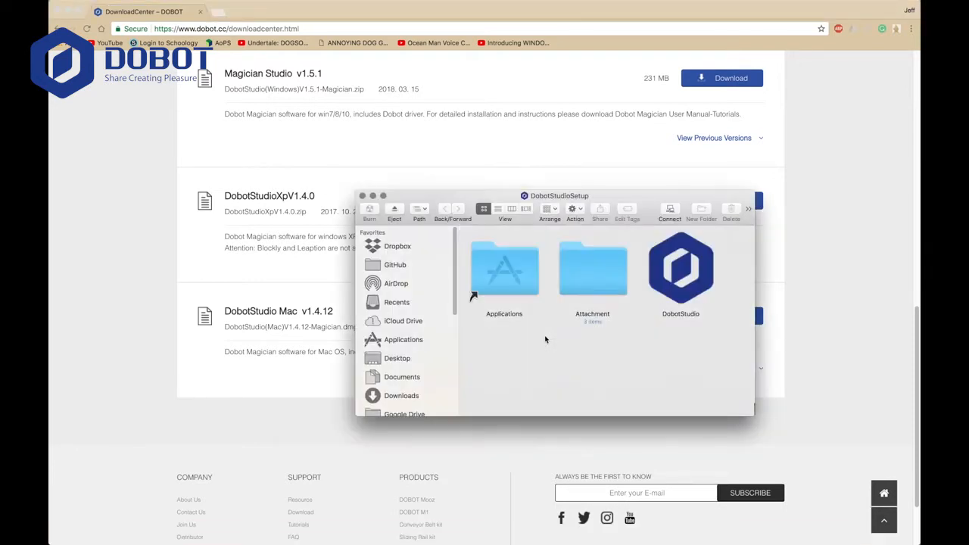
pyautogui.moveTo(650, 300)
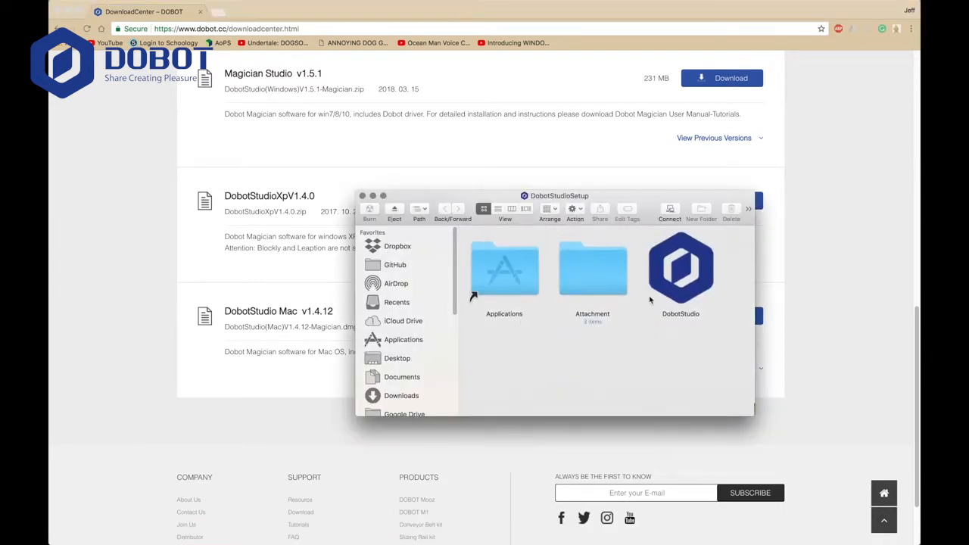
pyautogui.click(680, 272)
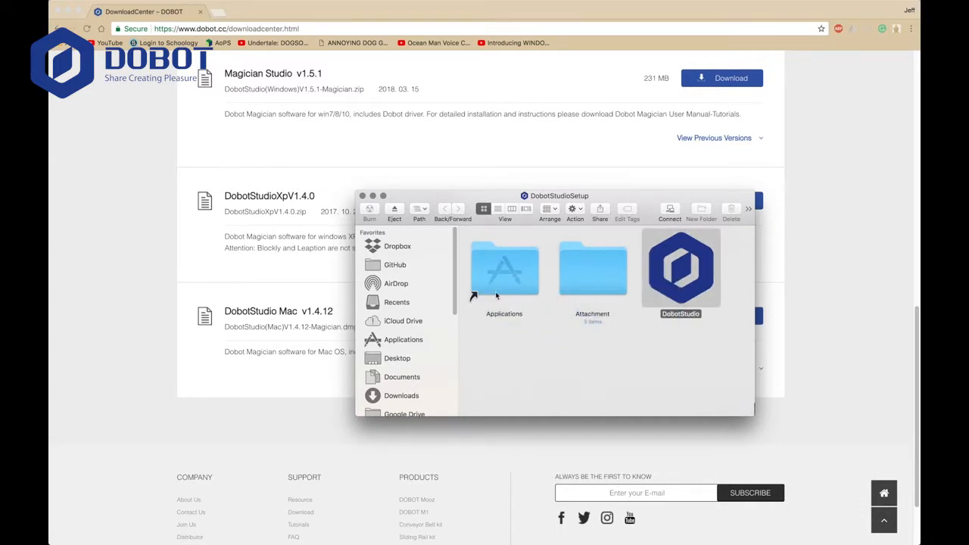
pyautogui.moveTo(682, 270); pyautogui.dragTo(504, 270)
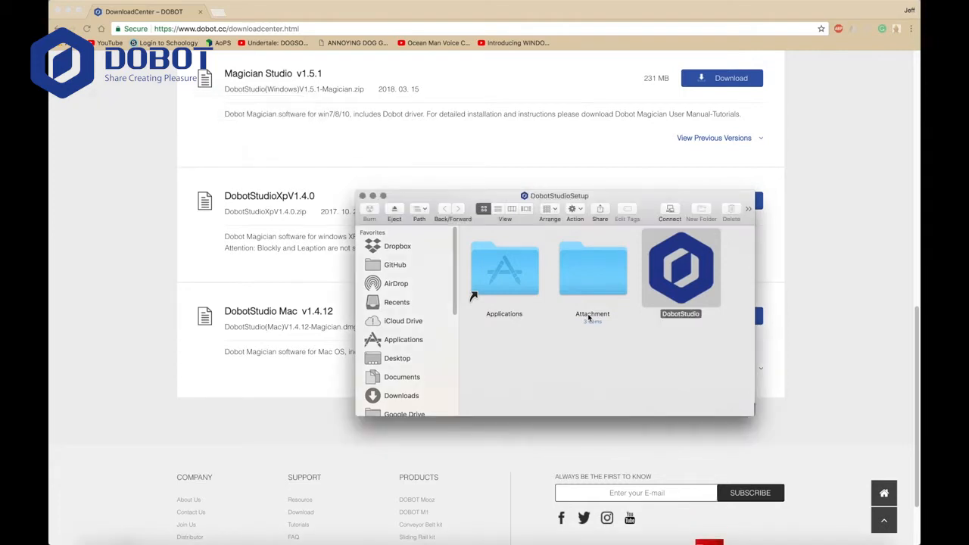
# Launch CH34x_Install_V1.4.pkg from Attachment > Driver and proceed to the standard install step.
pyautogui.doubleClick(592, 269)
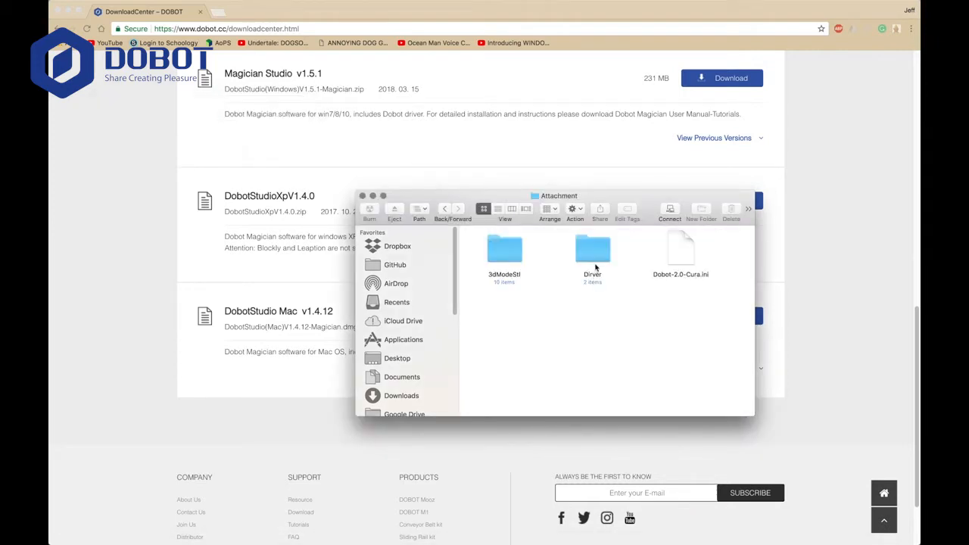
pyautogui.doubleClick(590, 250)
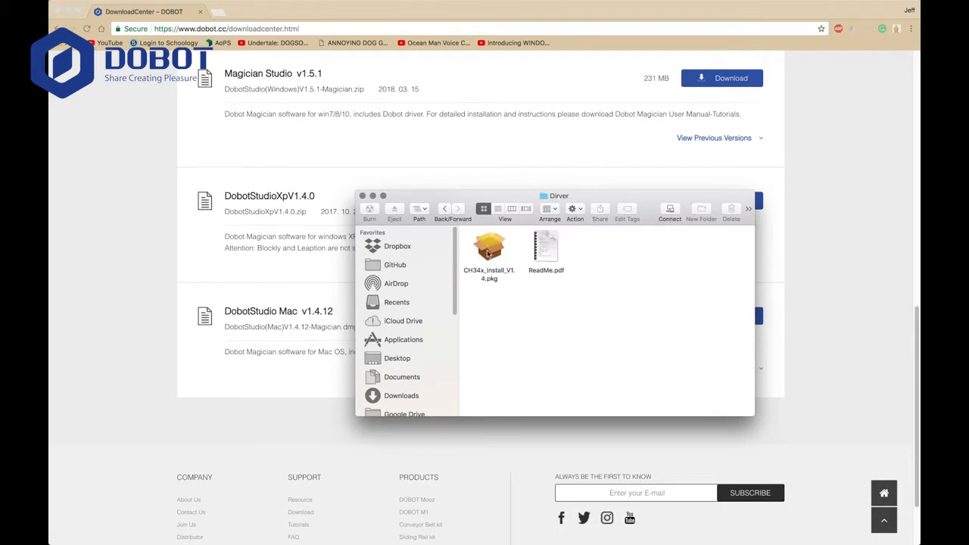
pyautogui.doubleClick(491, 250)
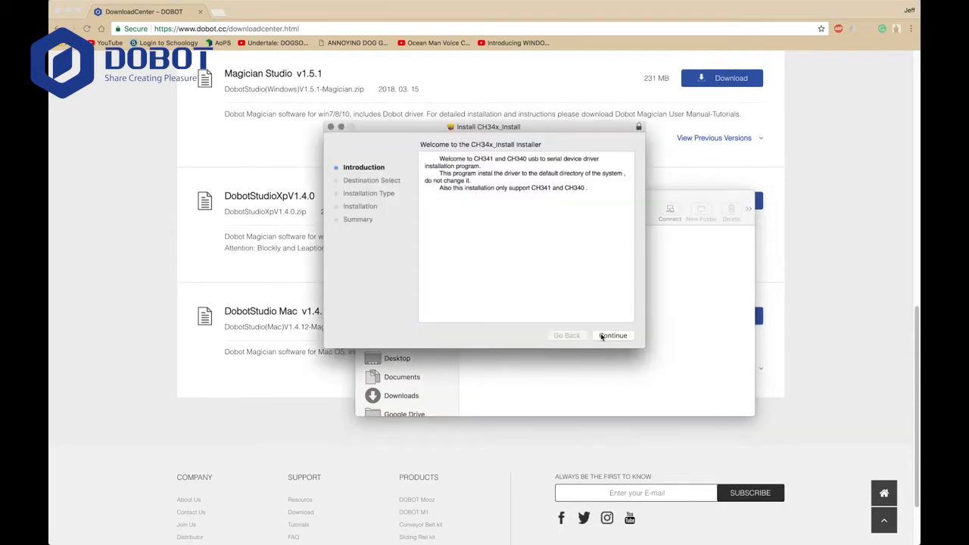
pyautogui.click(614, 337)
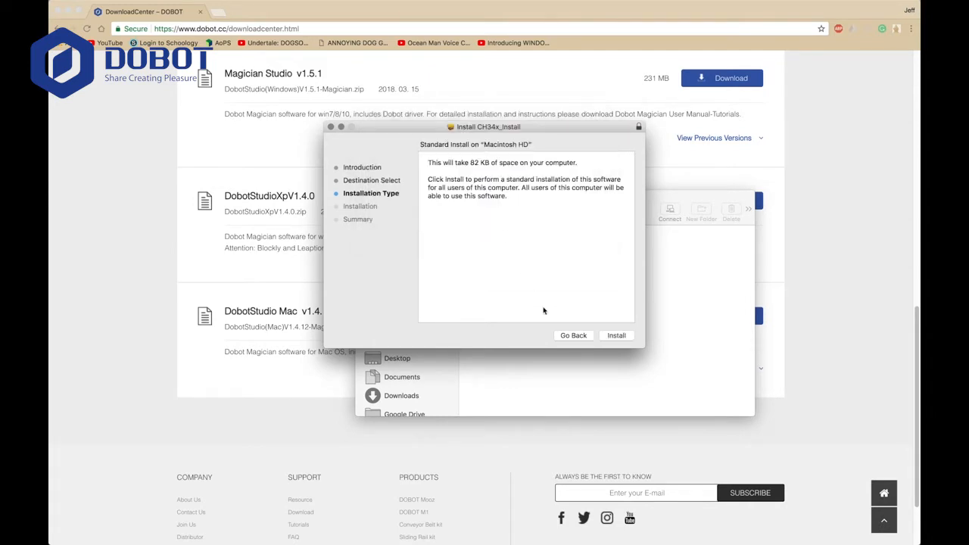
pyautogui.moveTo(547, 335)
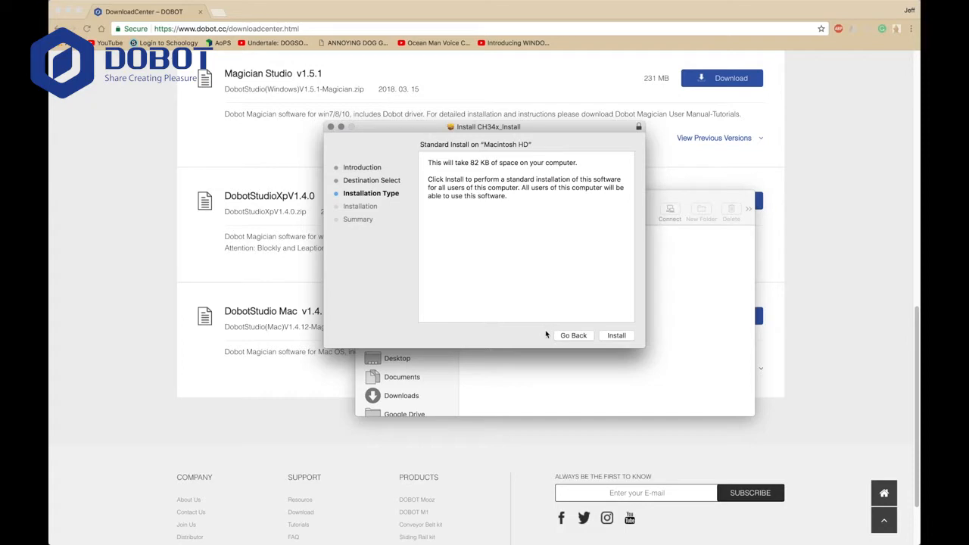
pyautogui.moveTo(325, 145)
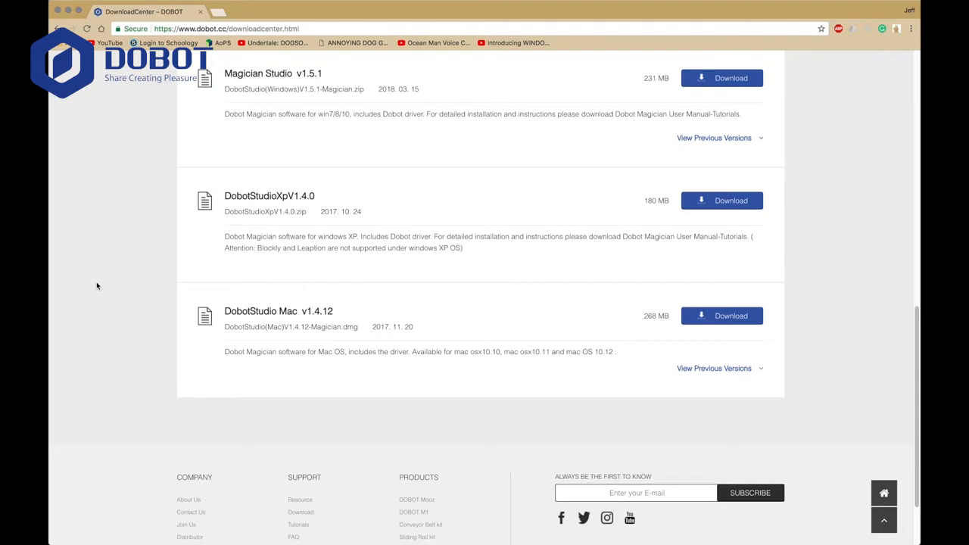
# Run DobotStudio, confirm the downloaded-app warning and allow incoming network connections.
pyautogui.click(721, 200)
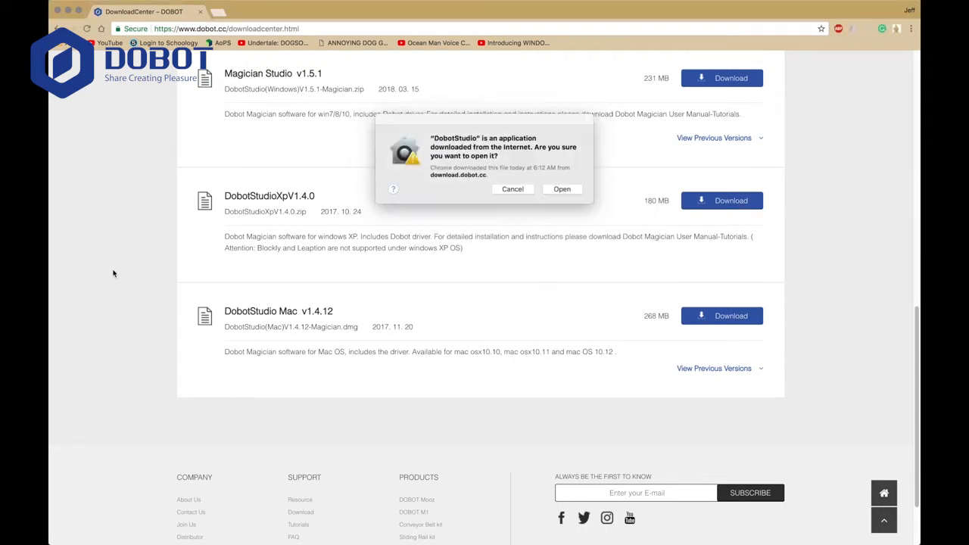
pyautogui.moveTo(90, 161)
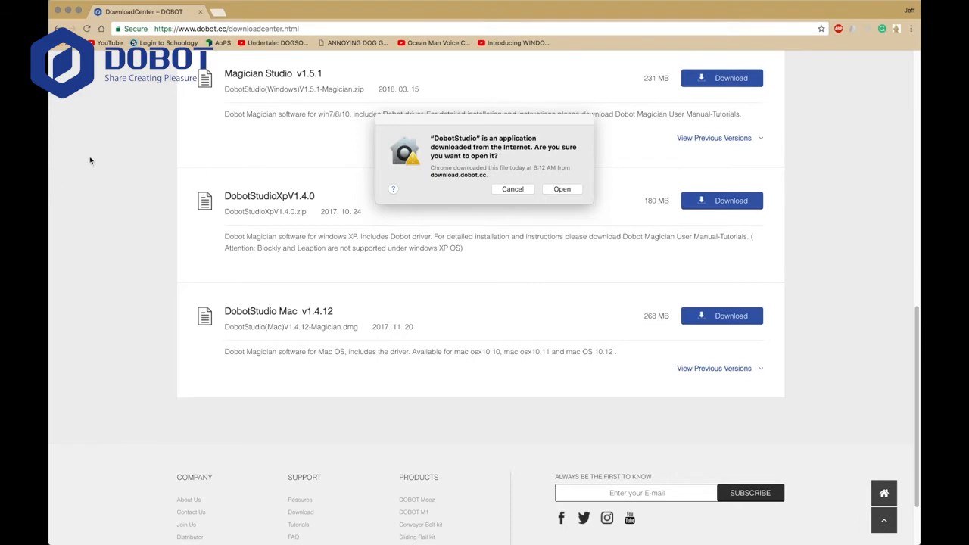
pyautogui.click(562, 188)
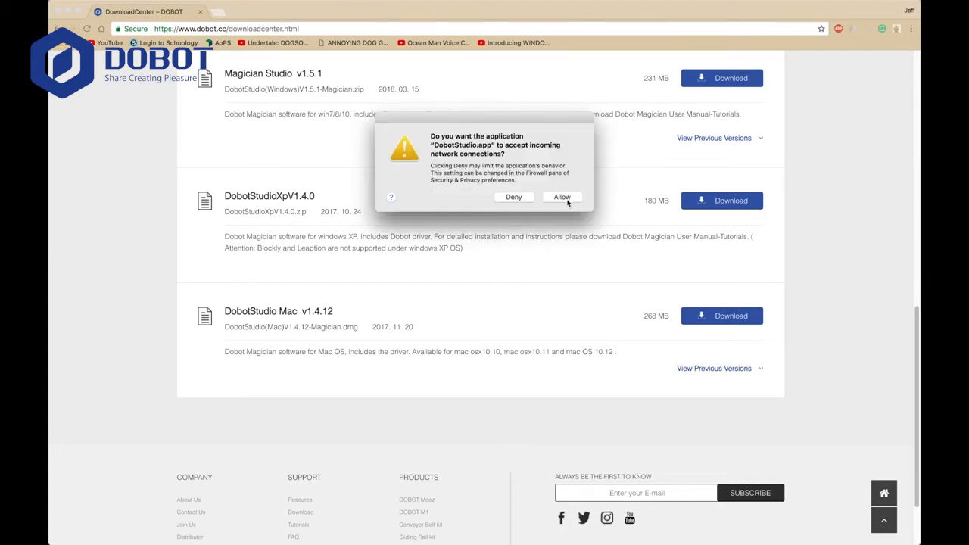
pyautogui.click(562, 196)
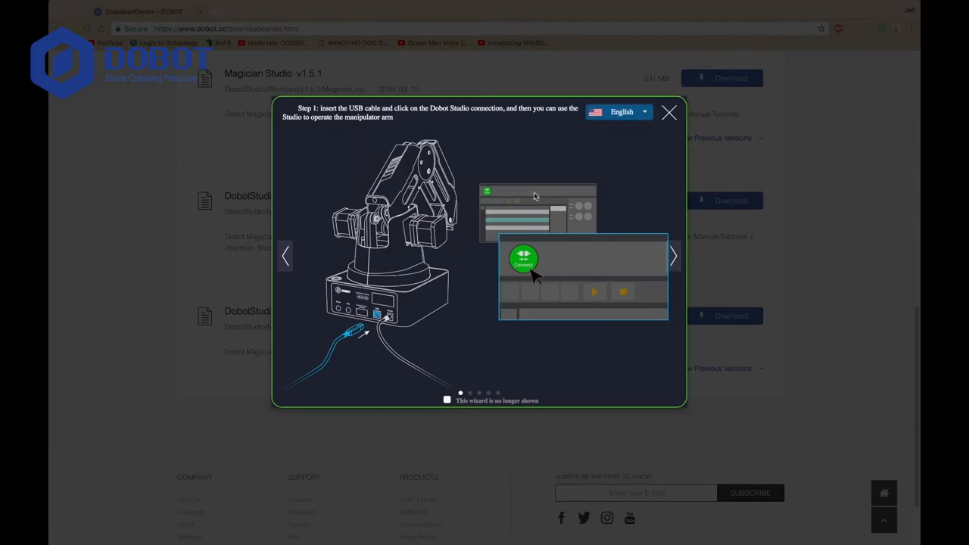
pyautogui.moveTo(641, 139)
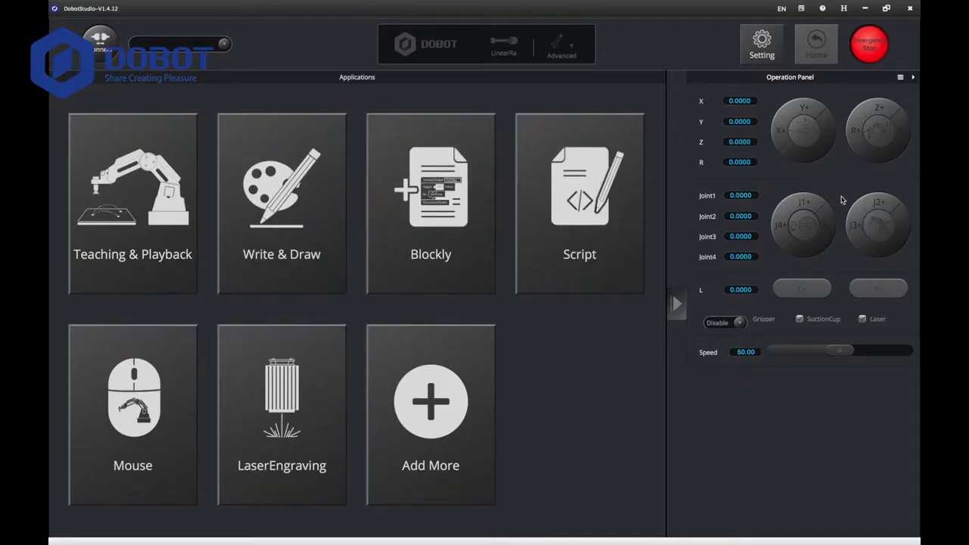
pyautogui.moveTo(827, 165)
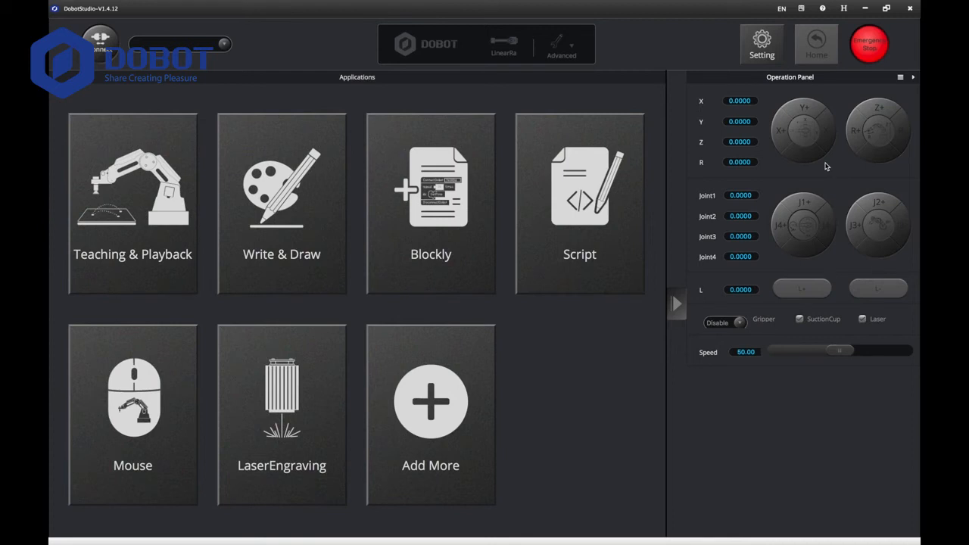
pyautogui.moveTo(824, 172)
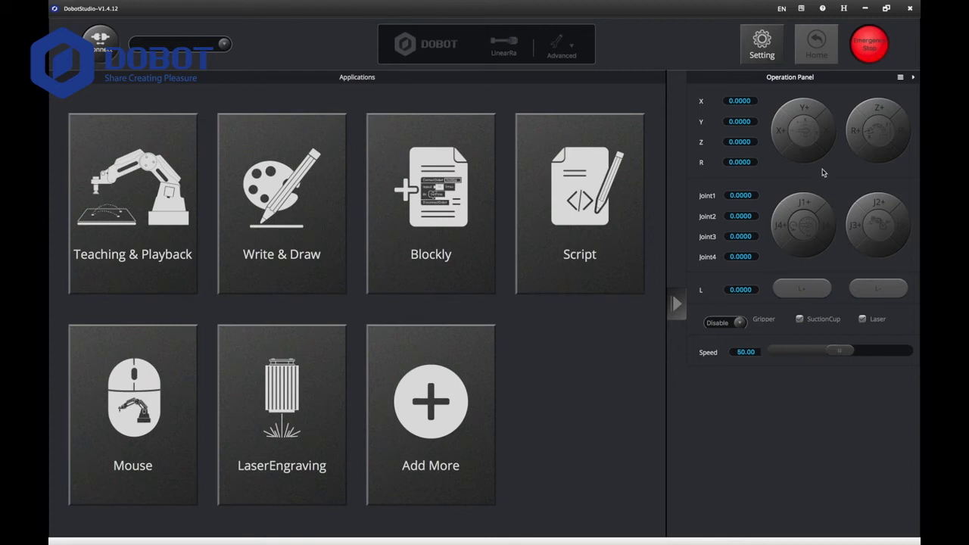